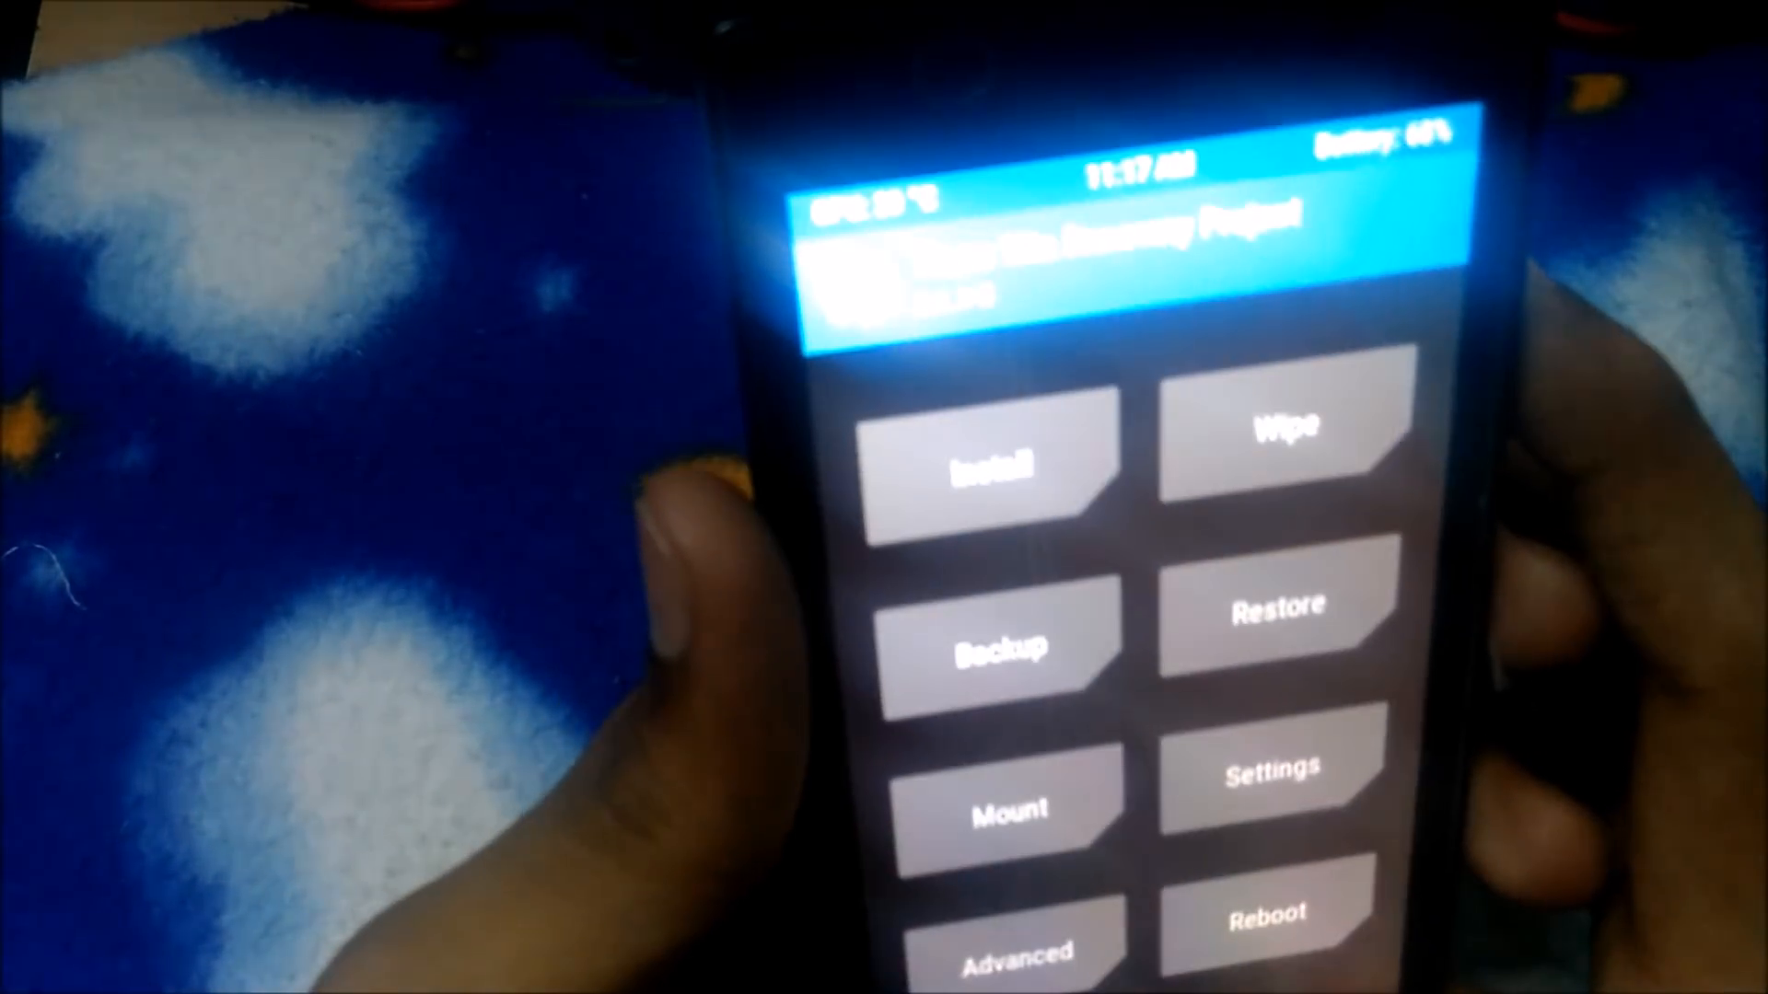
In Advanced Wipe, mark the System and Data partitions for wiping alongside Dalvik/ART Cache and Cache
{"action": "left_click", "coordinate": [1279, 425]}
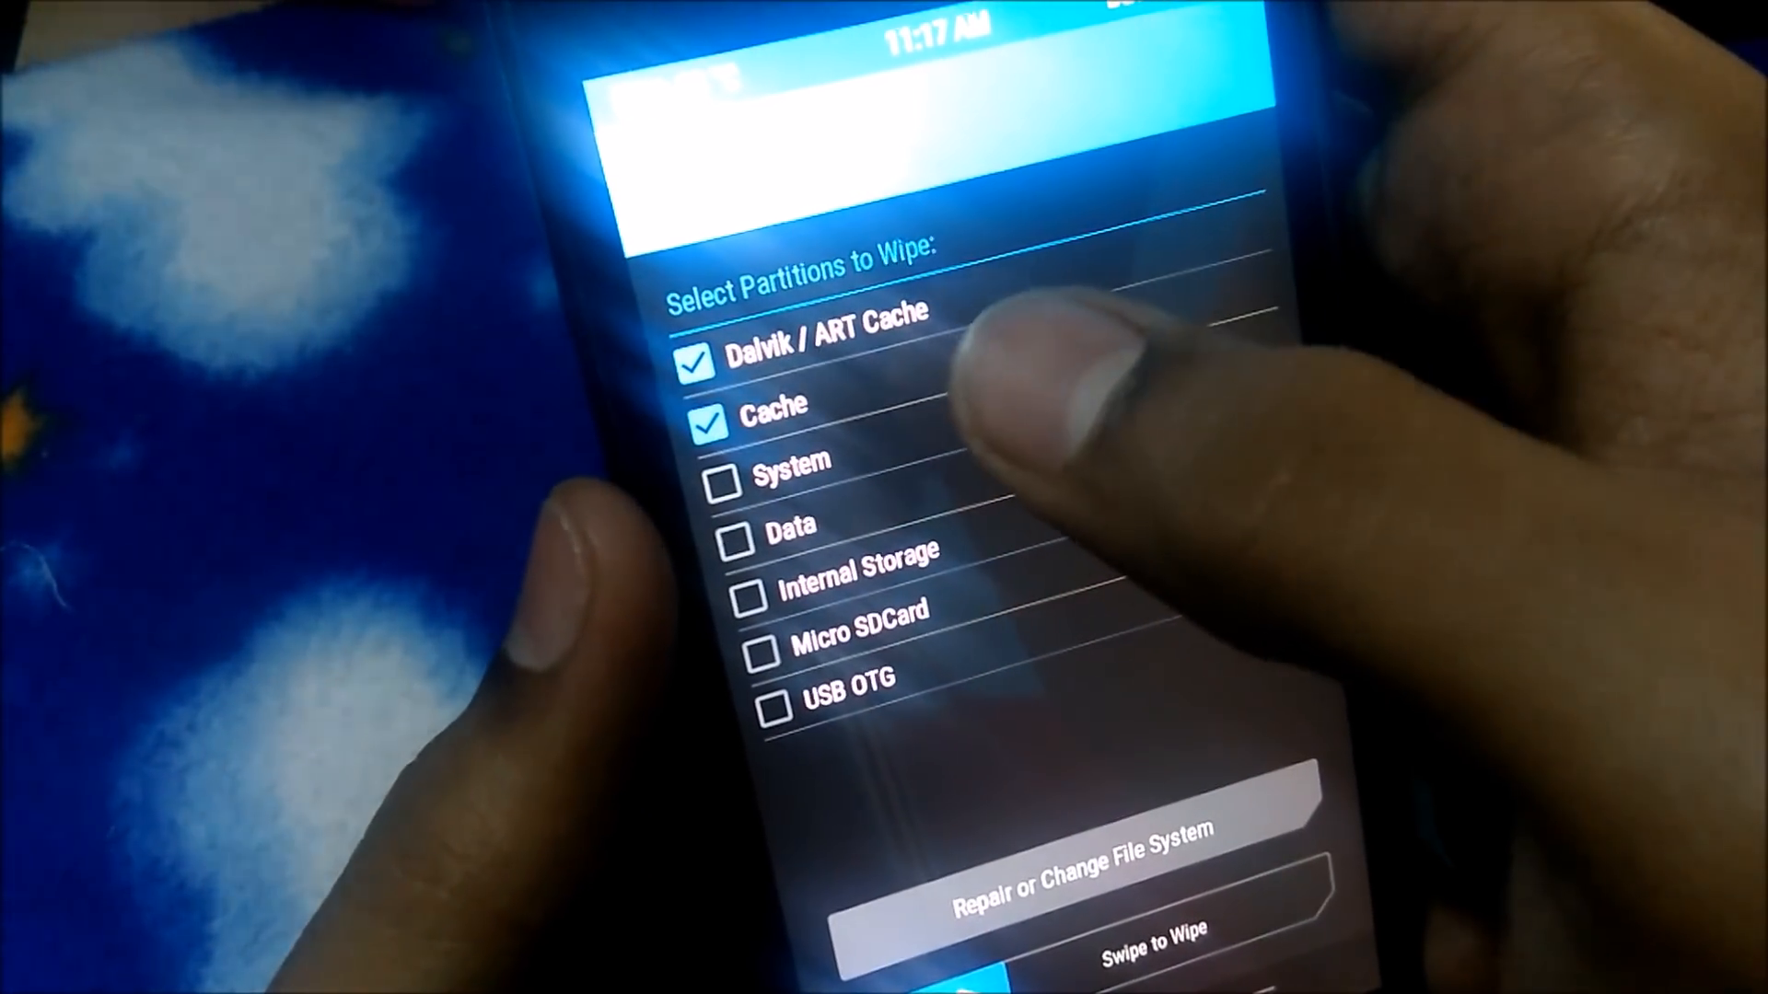
{"action": "left_click", "coordinate": [724, 476]}
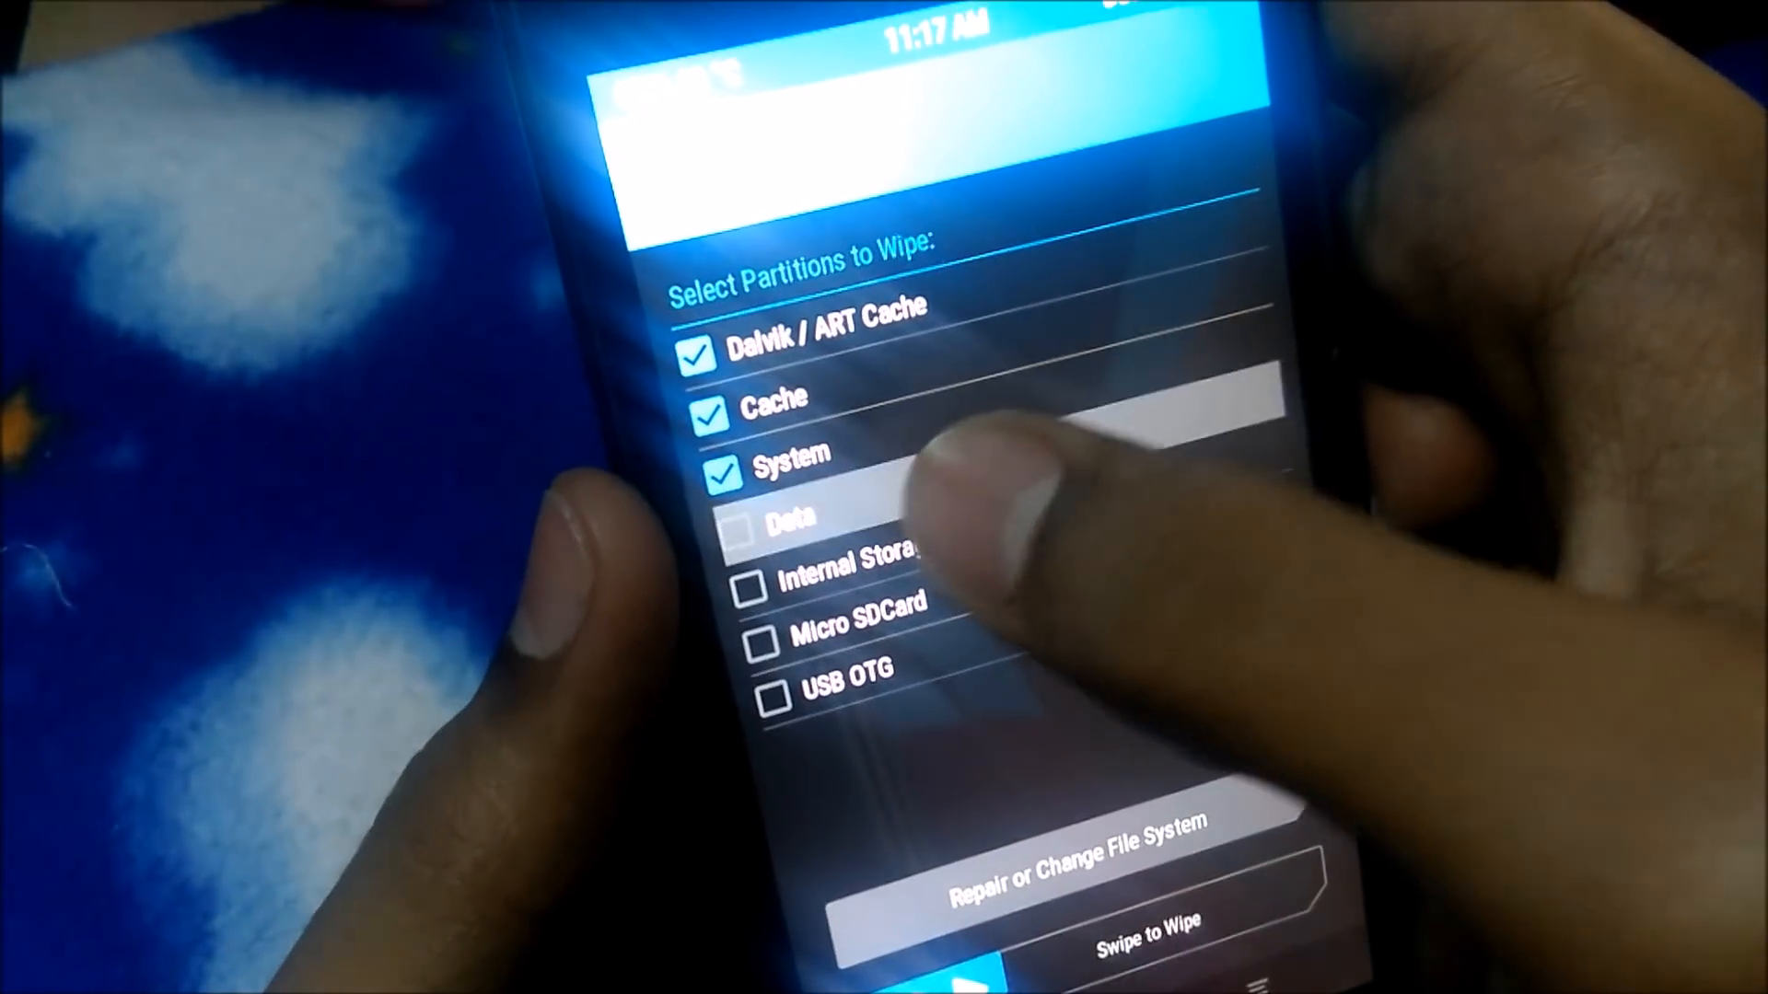
{"action": "left_click", "coordinate": [744, 528]}
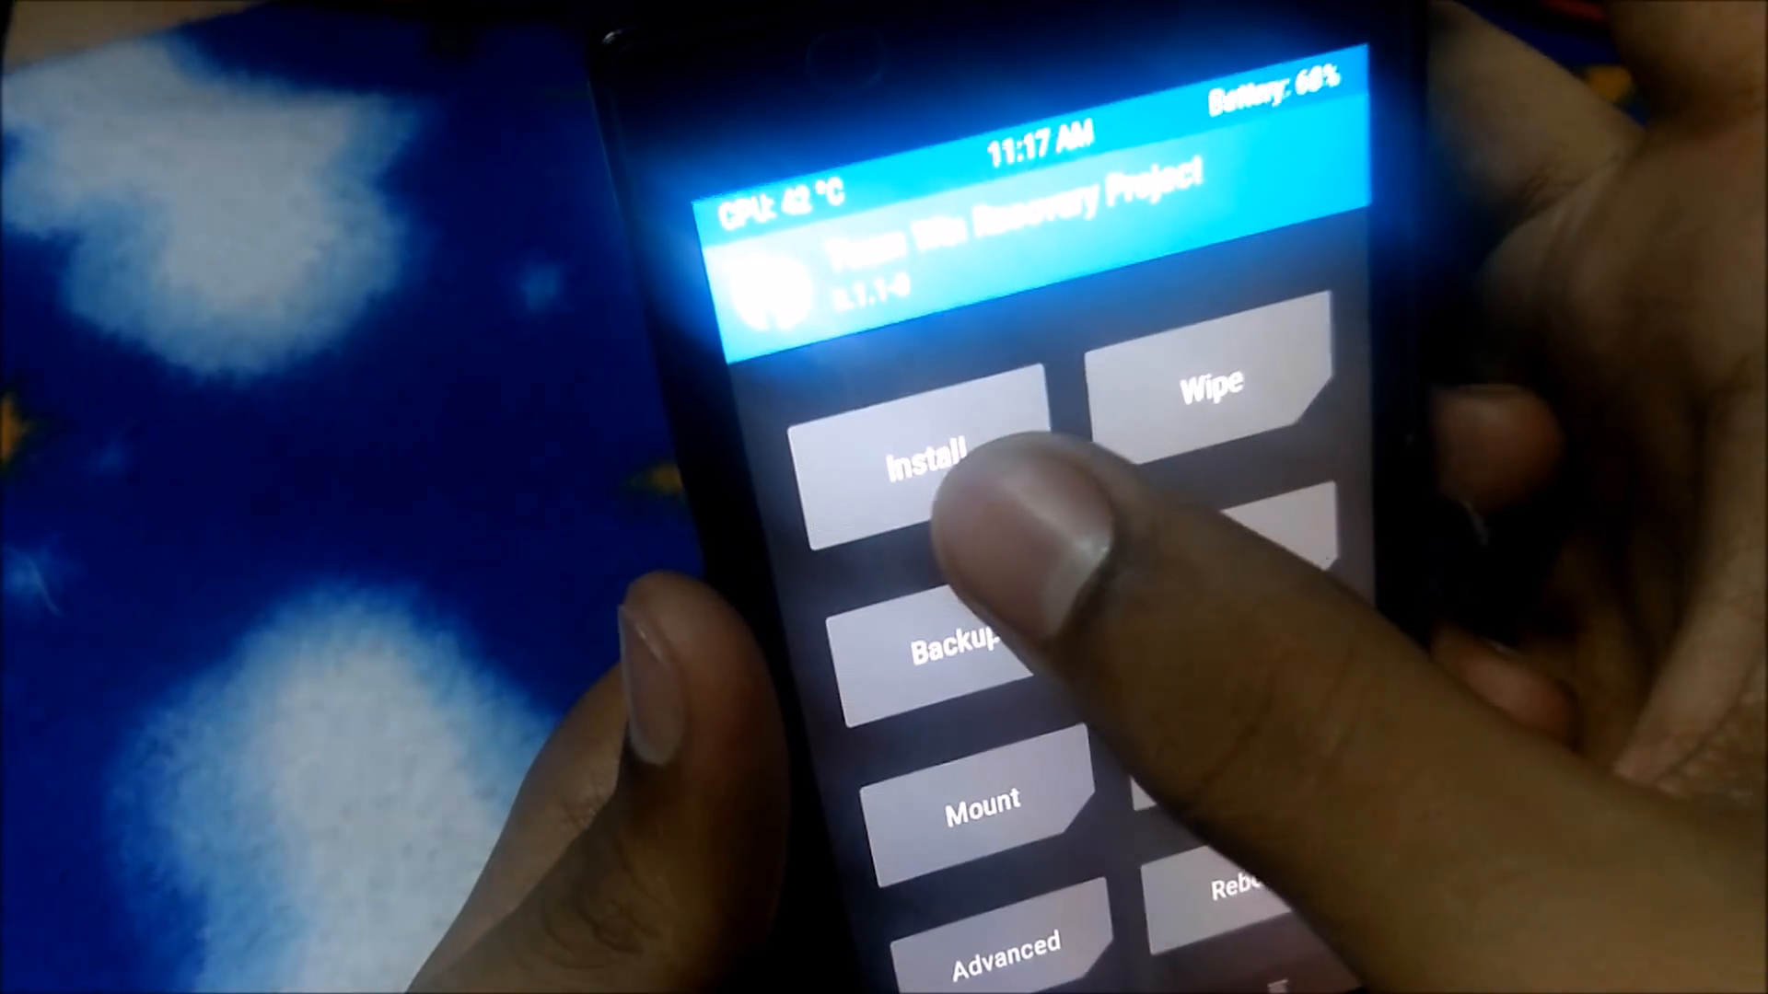
In Install, browse from root to the roms folder on external_sd
{"action": "left_click", "coordinate": [925, 462]}
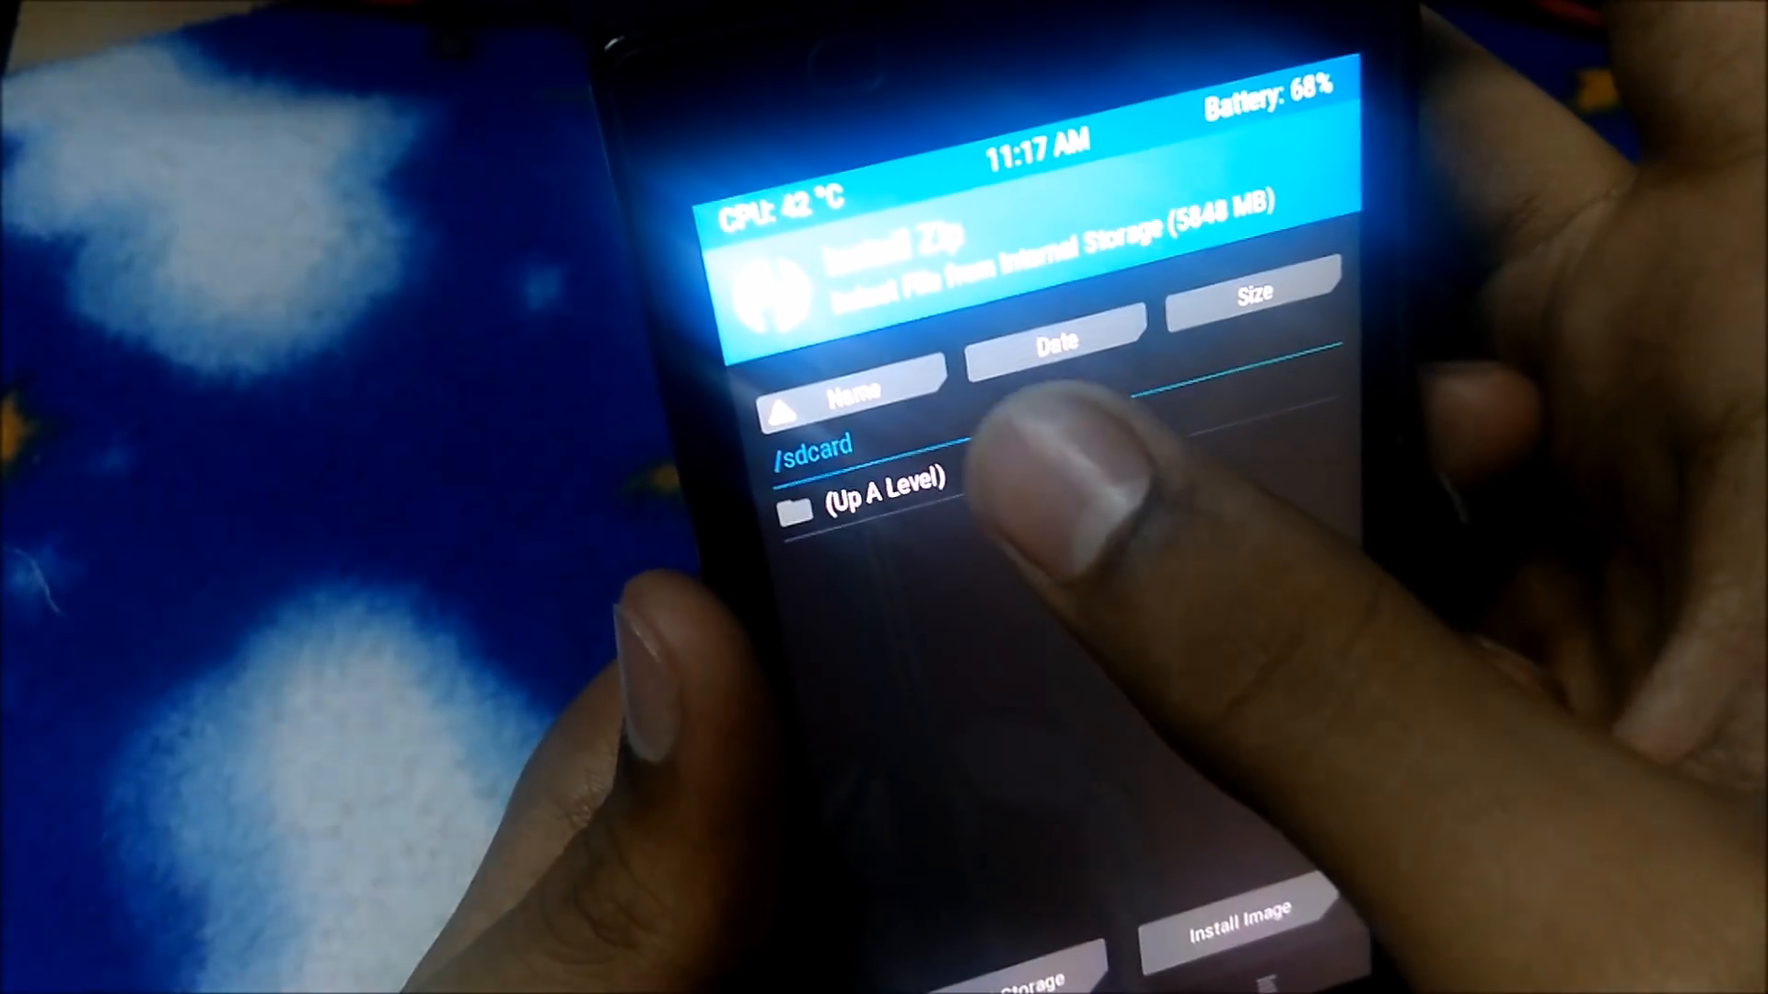
{"action": "left_click", "coordinate": [868, 479]}
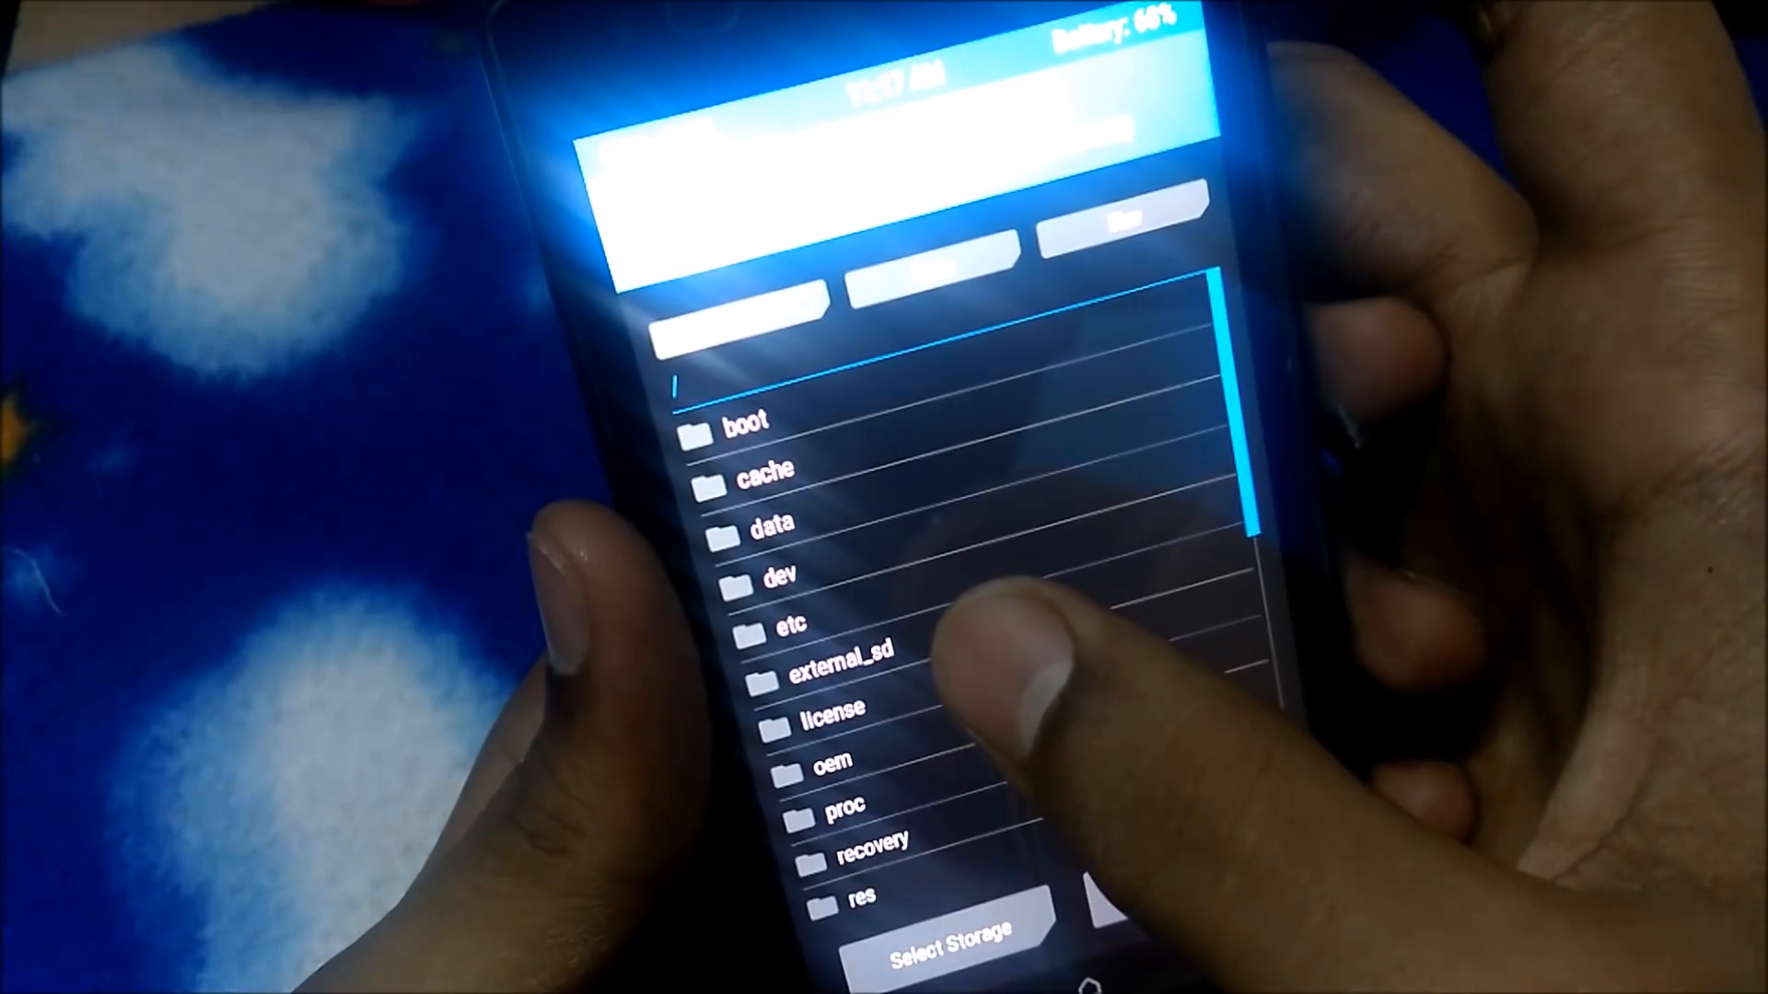
{"action": "left_click", "coordinate": [834, 665]}
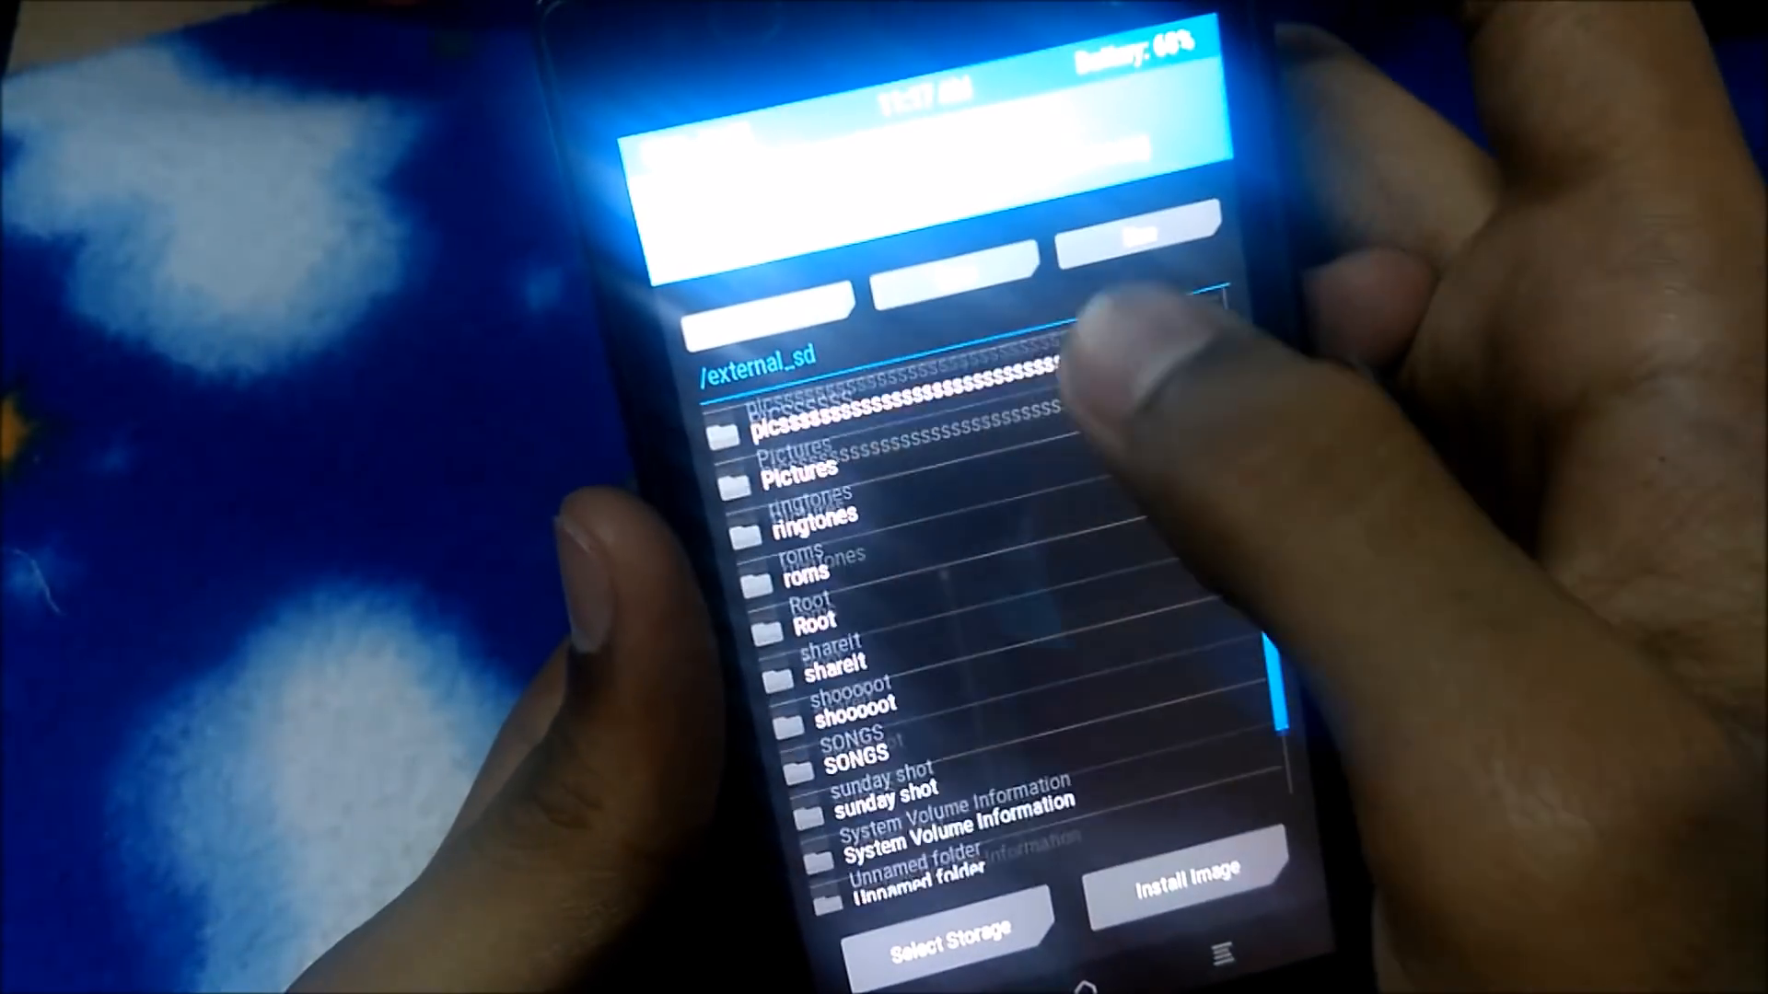
{"action": "scroll", "scroll_direction": "down", "scroll_amount": 3}
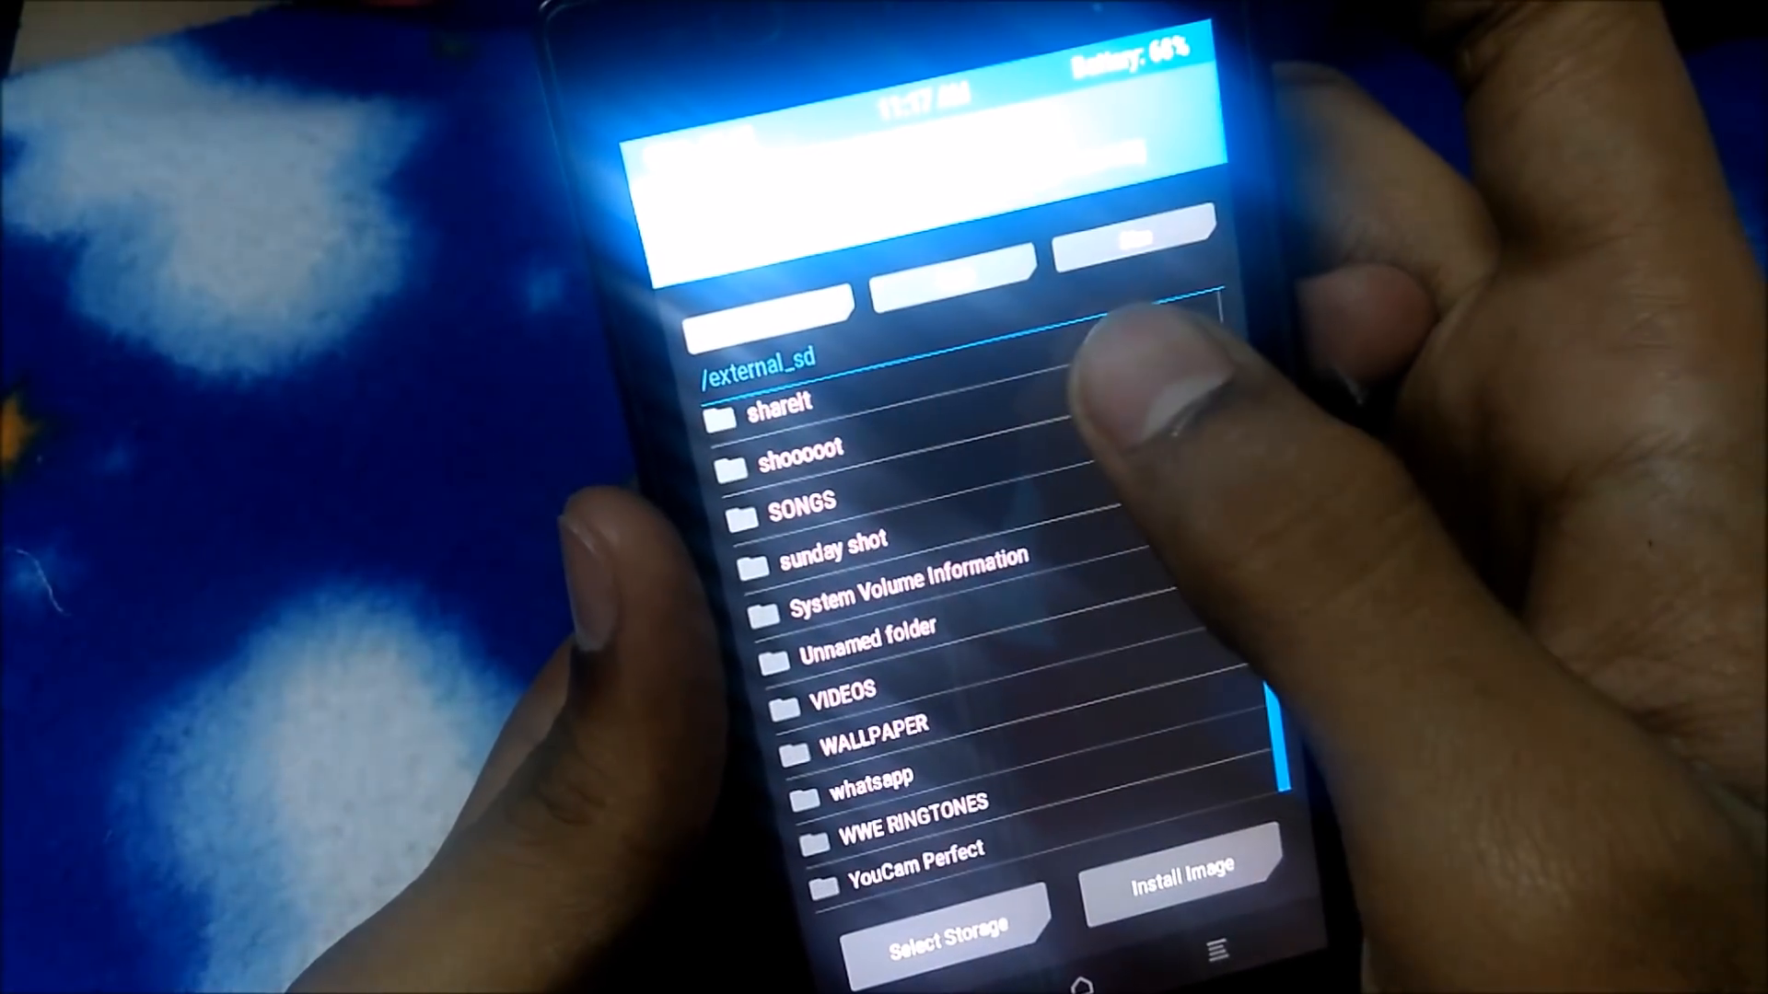
{"action": "scroll", "scroll_direction": "down", "scroll_amount": 3}
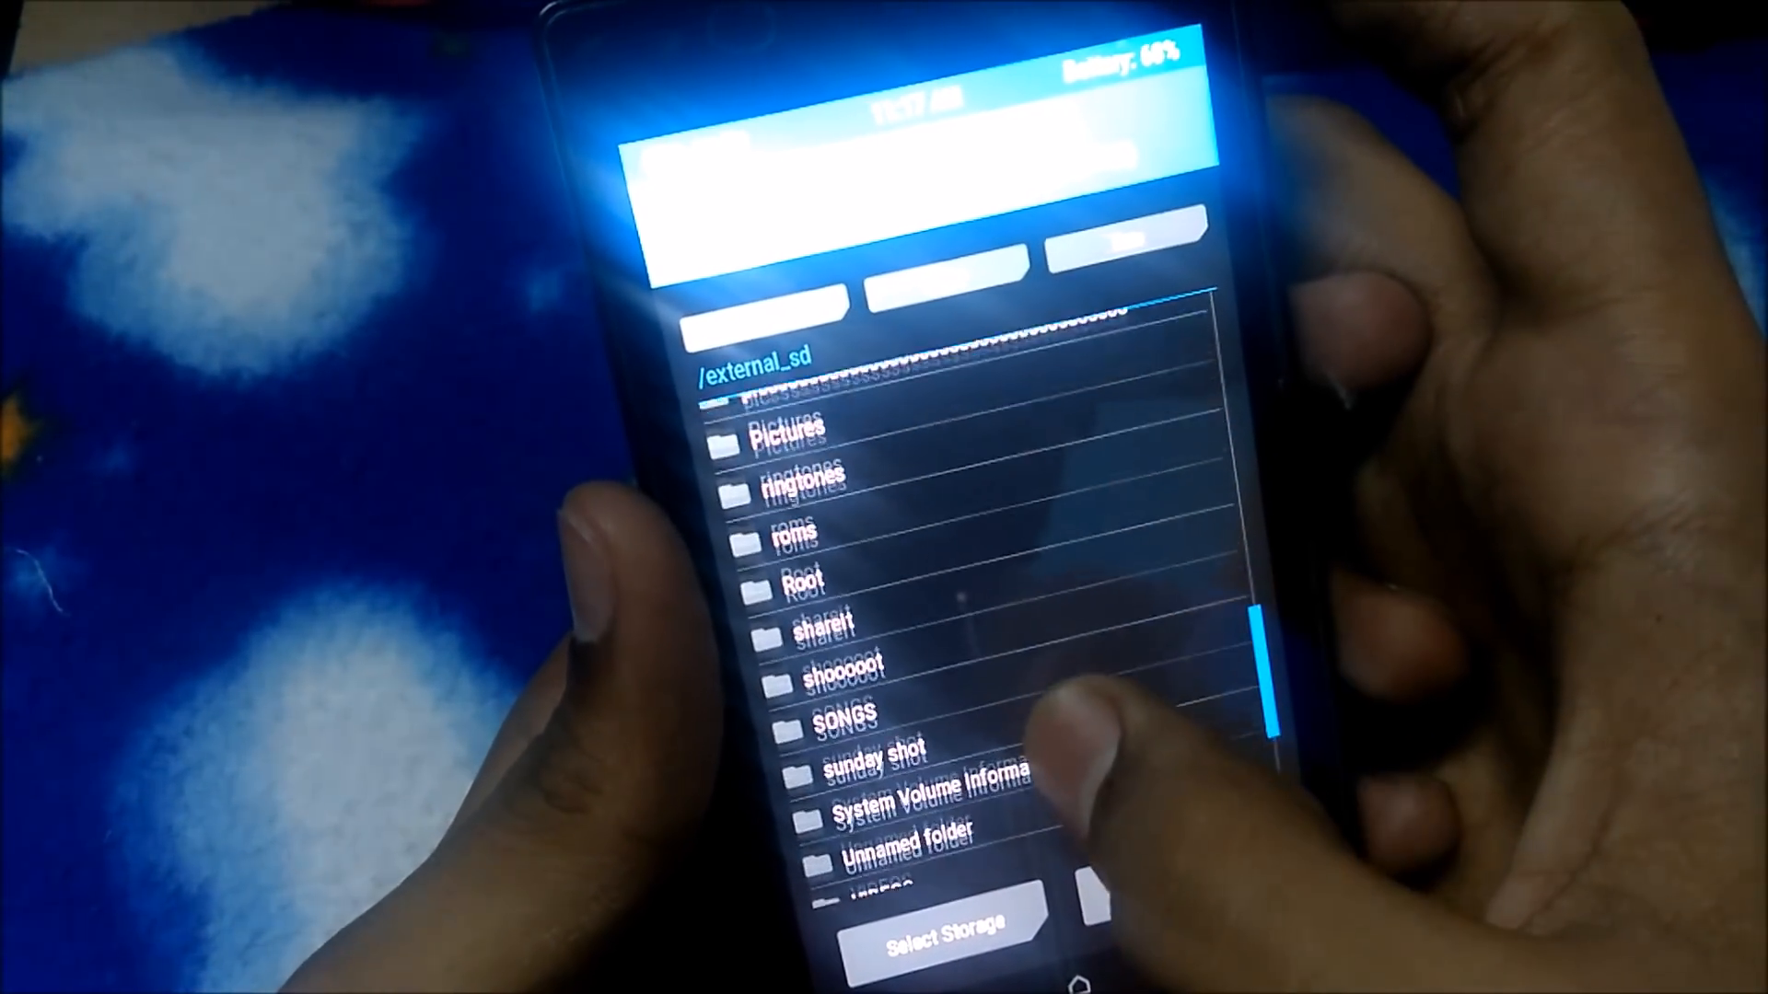
{"action": "left_click", "coordinate": [792, 530]}
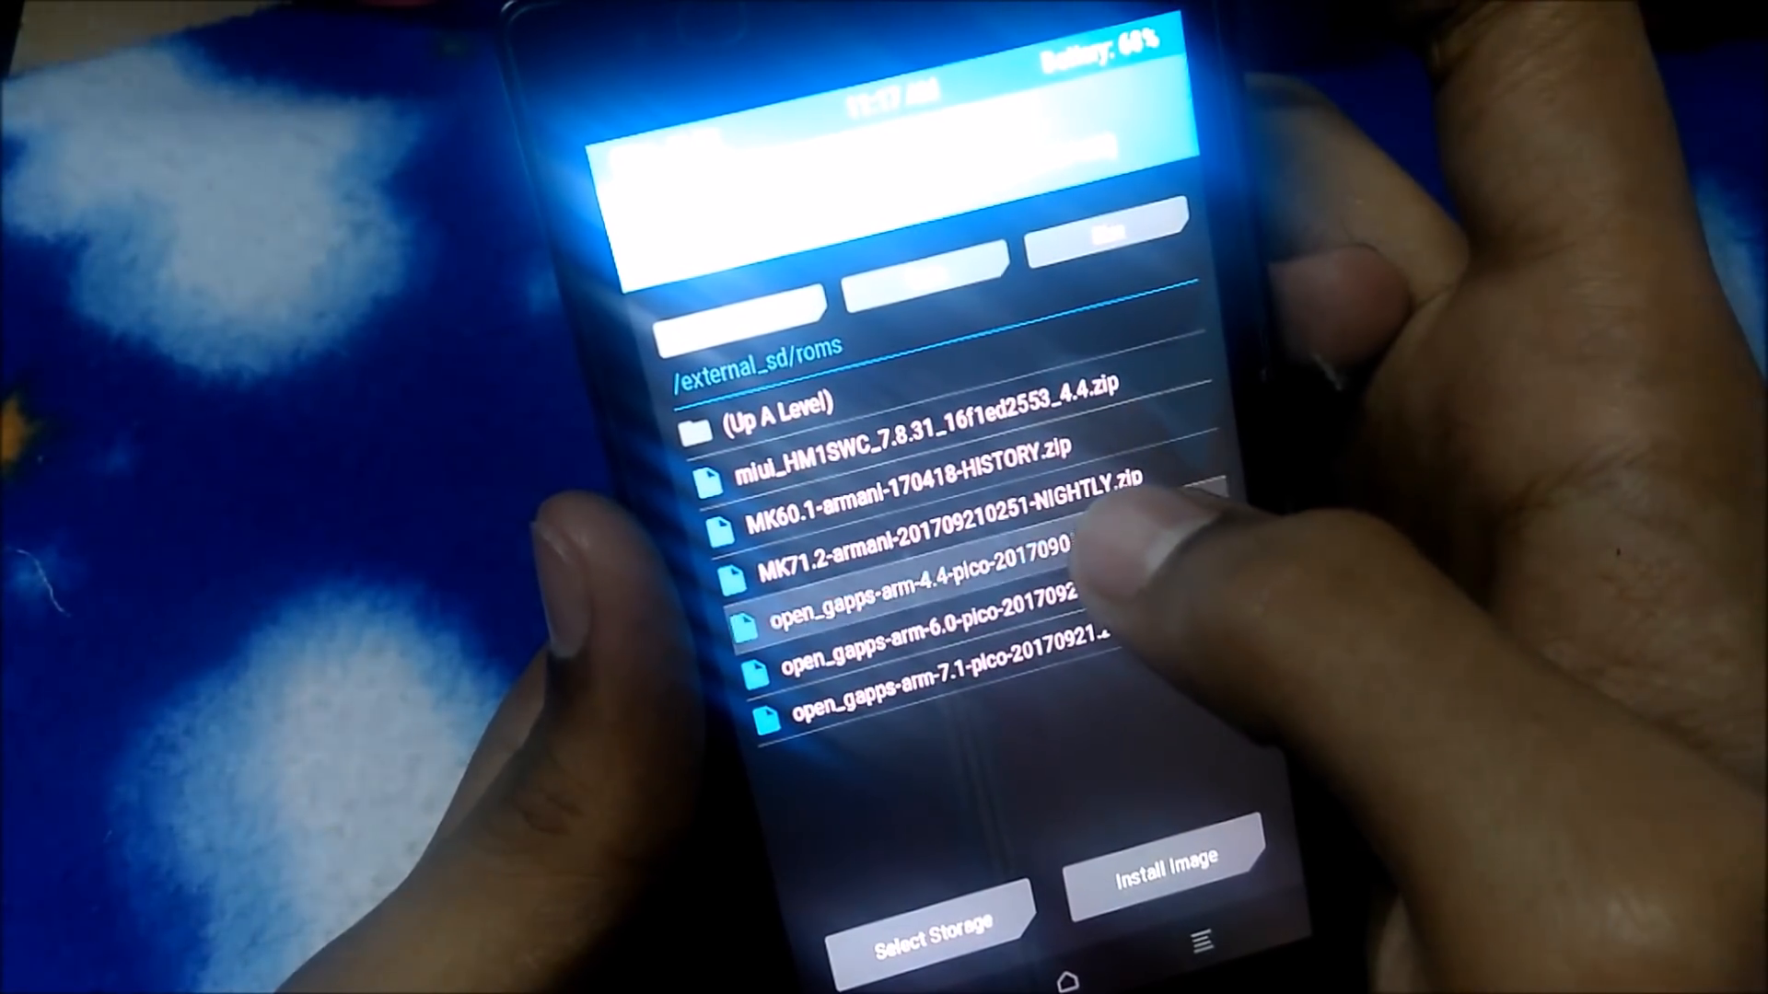
Select the open_gapps-arm-4.4-pico zip as the package to flash
{"action": "left_click", "coordinate": [935, 589]}
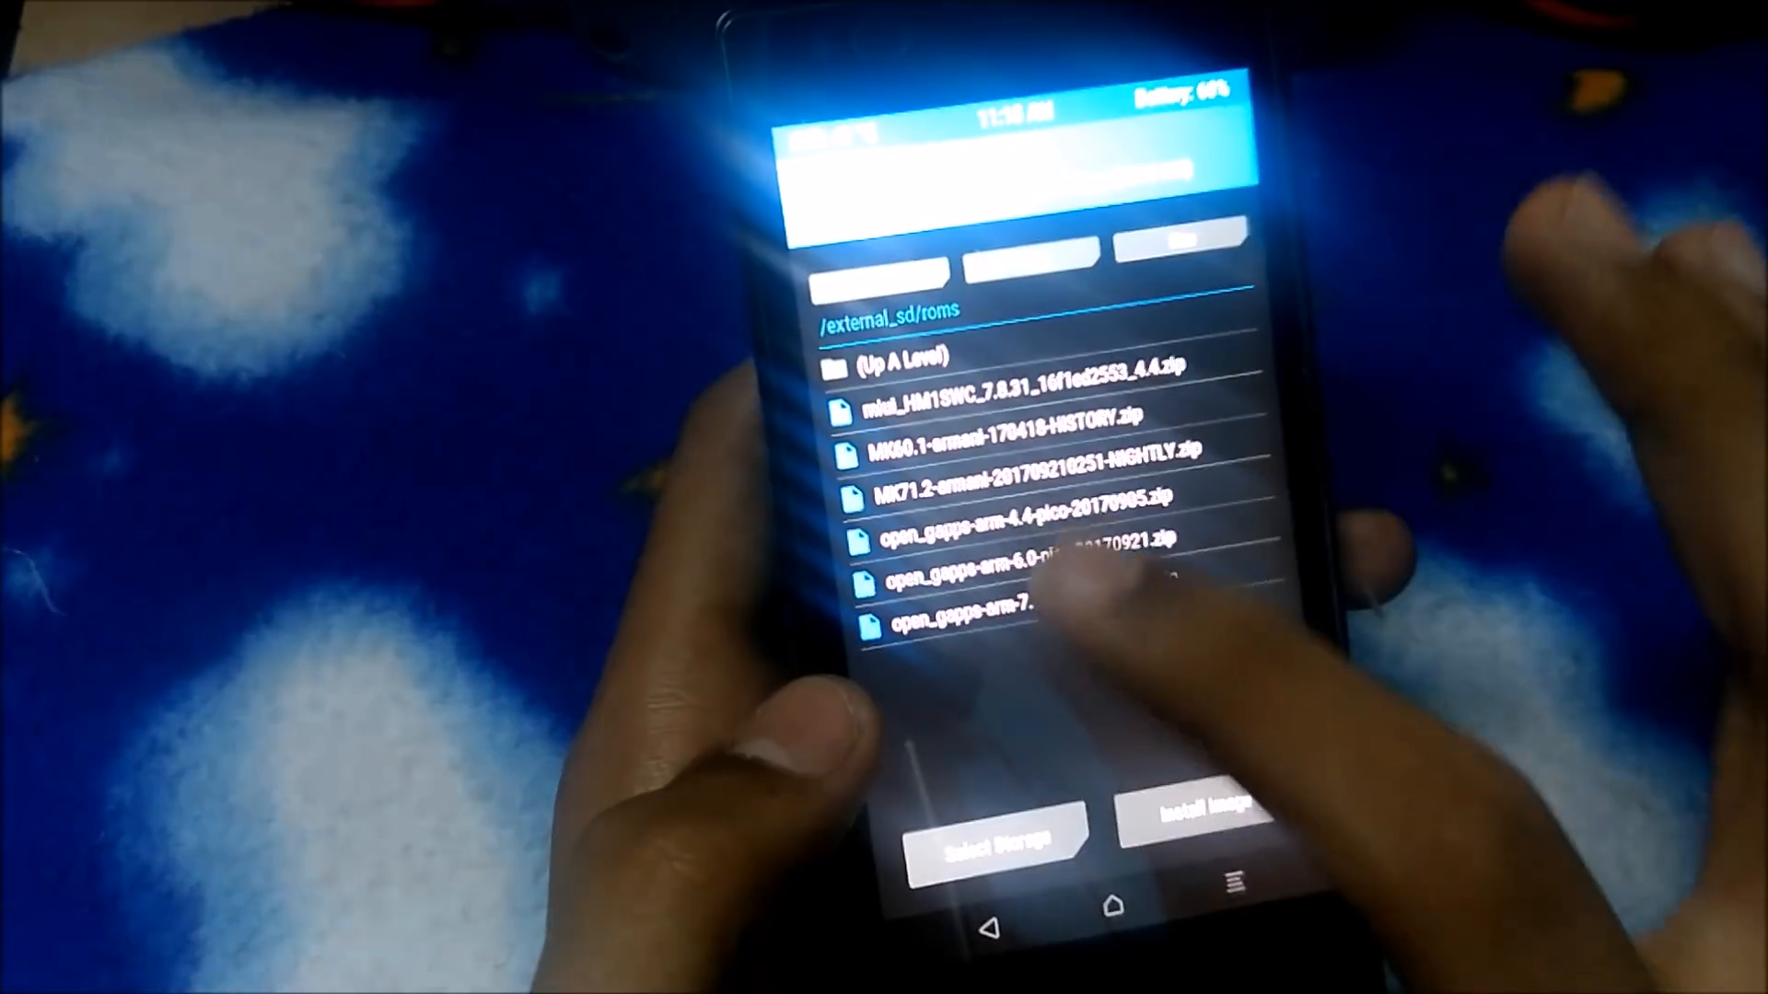
{"action": "left_click", "coordinate": [1003, 403]}
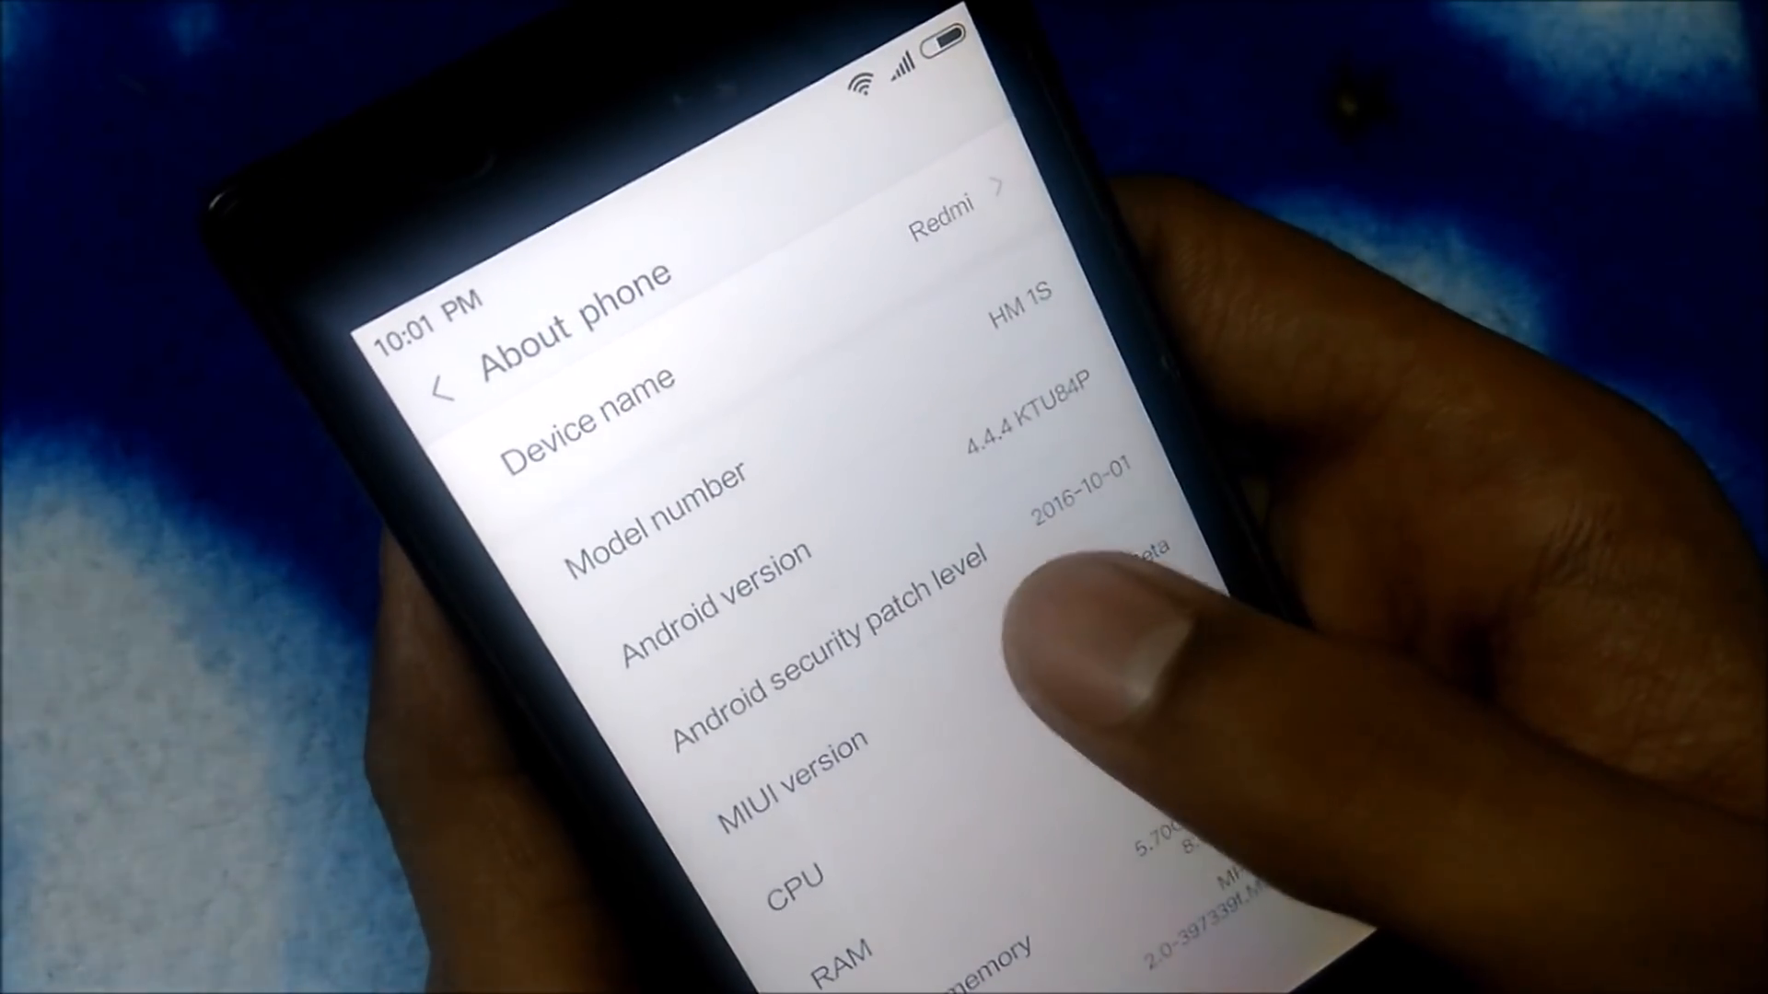
Launch the Updater from About phone to check for system updates
{"action": "left_click", "coordinate": [1083, 620]}
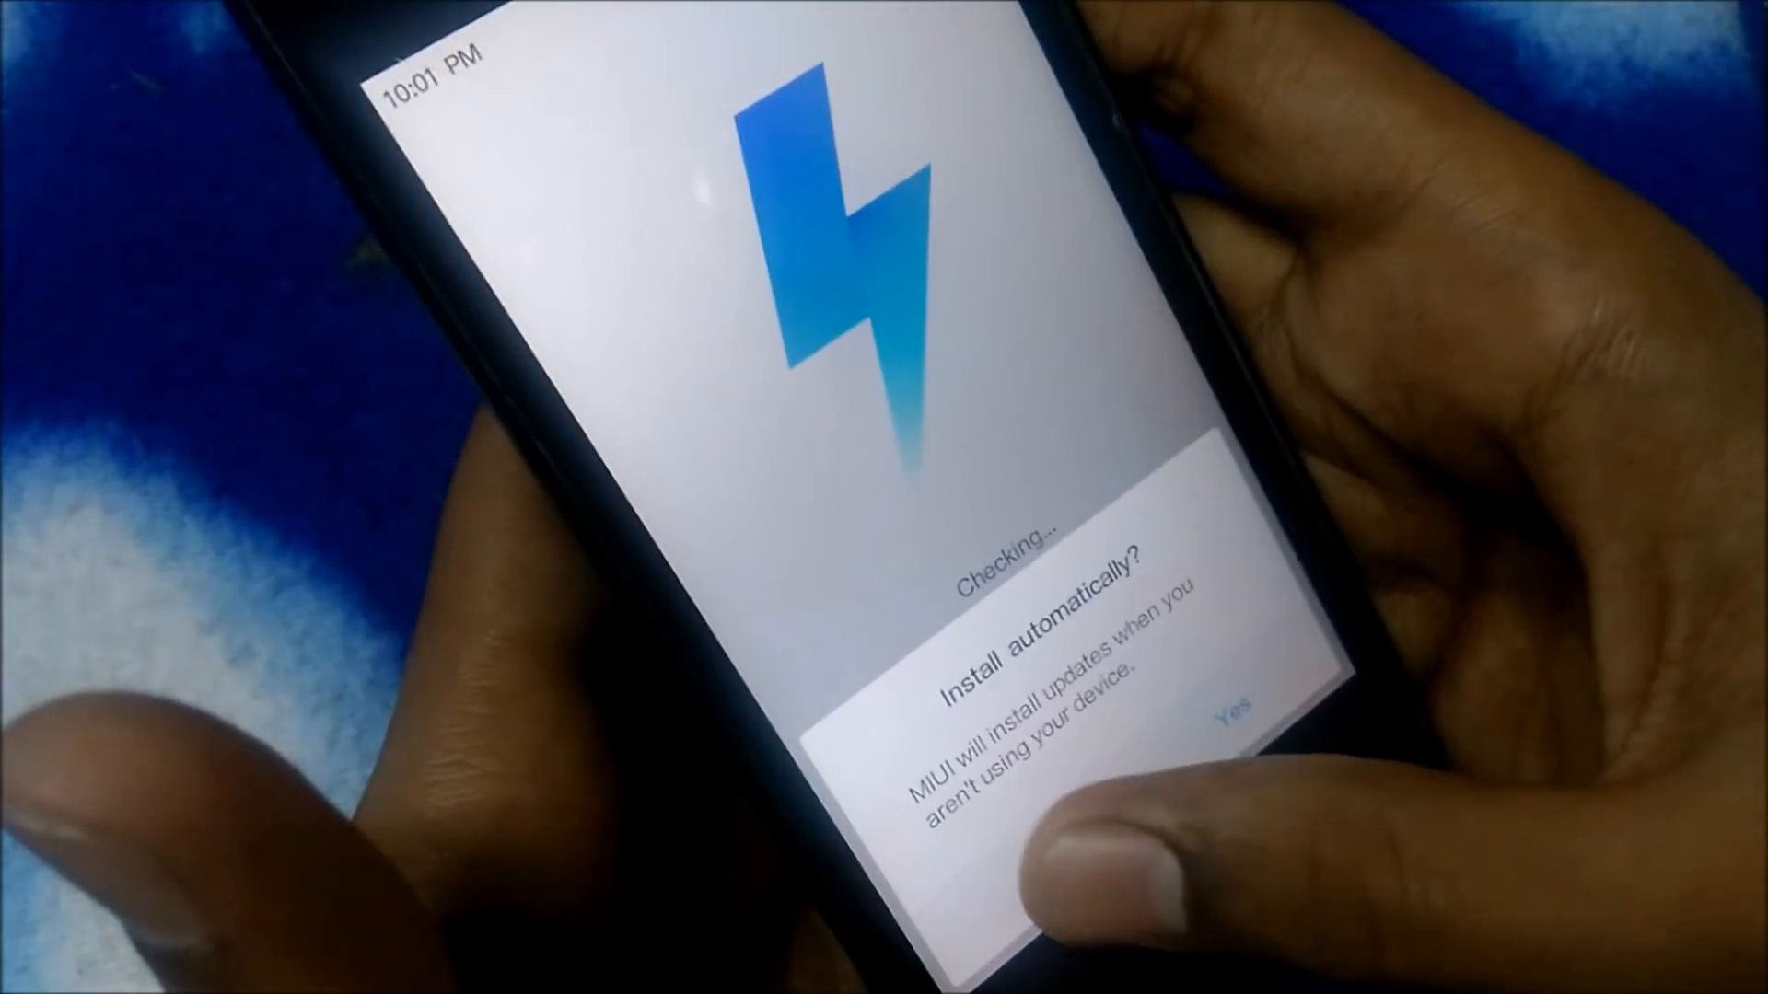
Accept automatic update installs, then launch the Play Store to confirm it works
{"action": "left_click", "coordinate": [1234, 716]}
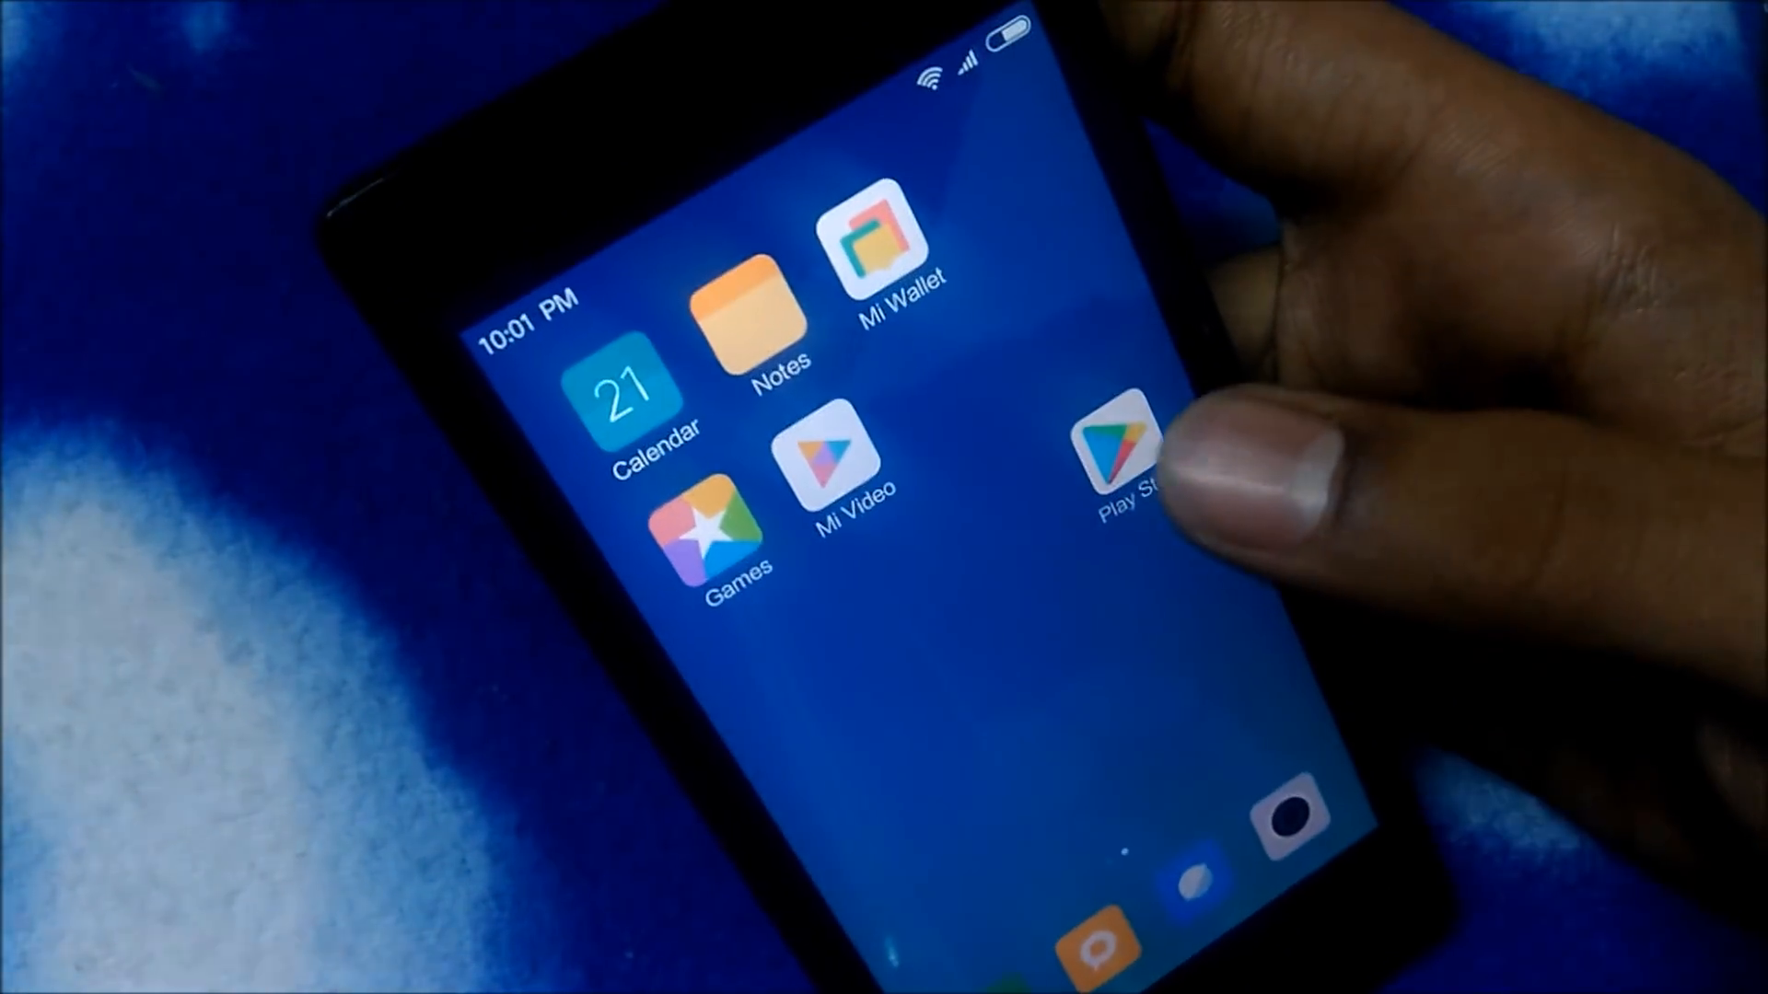
{"action": "left_click", "coordinate": [1115, 451]}
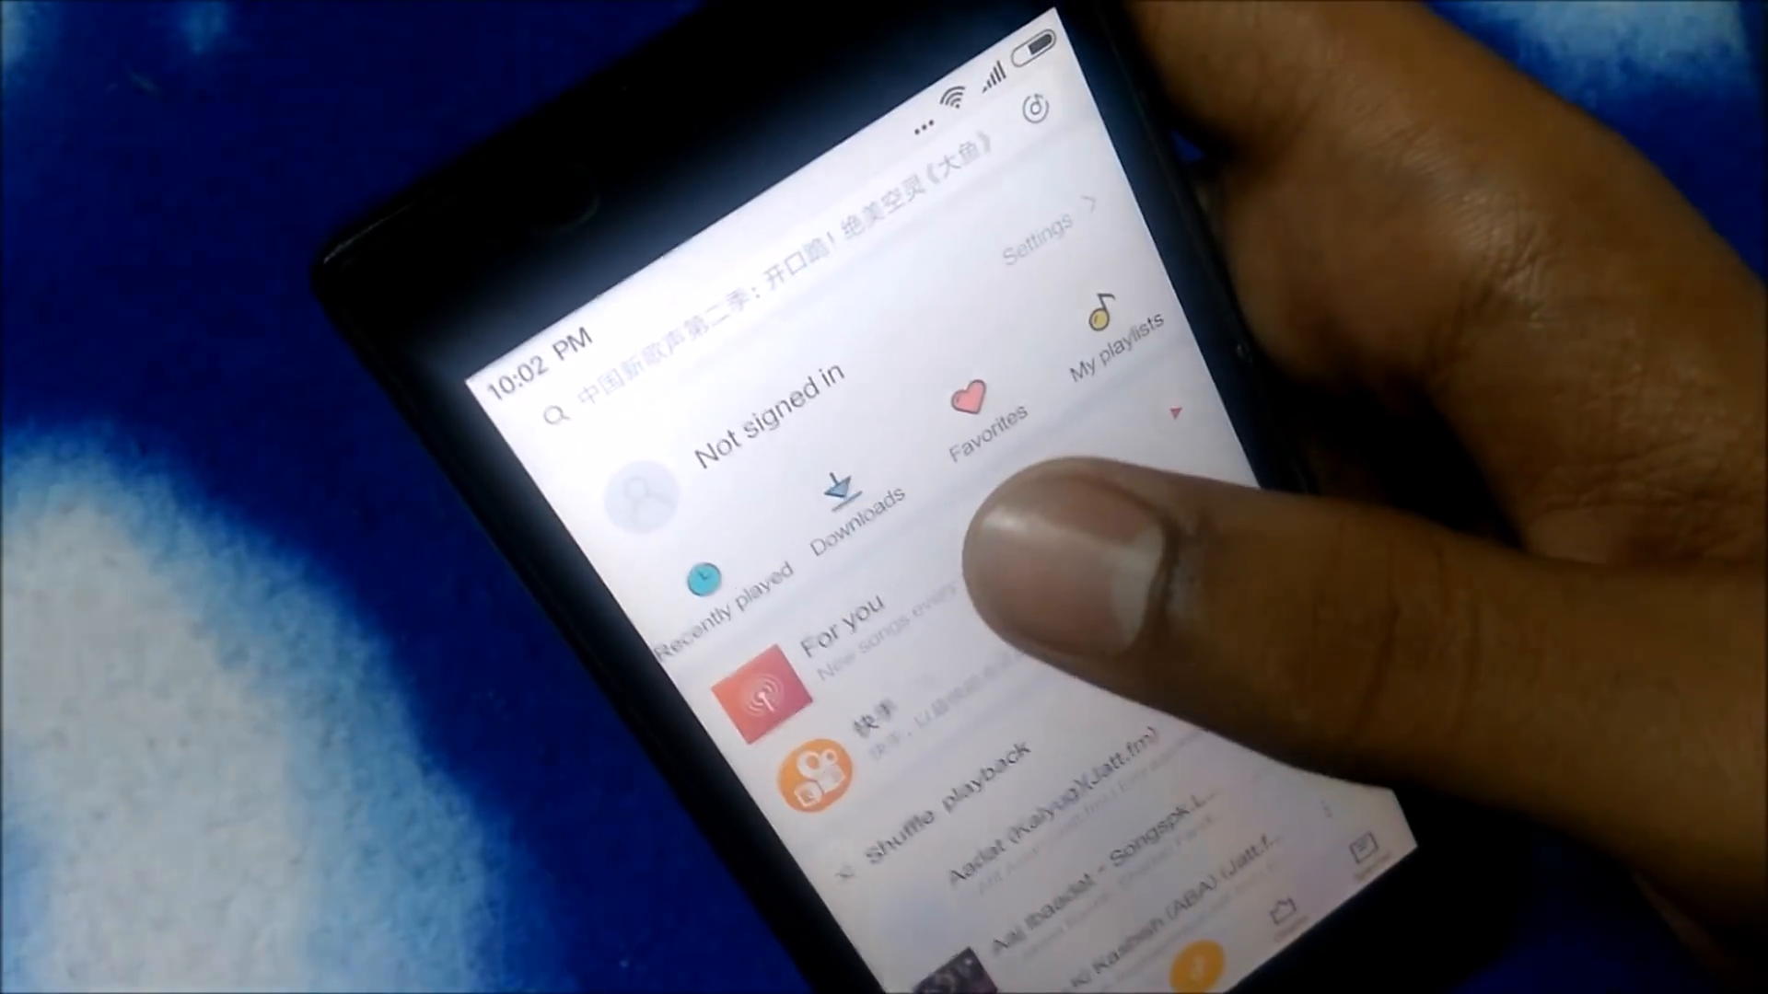
Start the Camera and confirm the Remember photo locations prompt to reach the live viewfinder
{"action": "scroll", "scroll_direction": "down", "scroll_amount": 3}
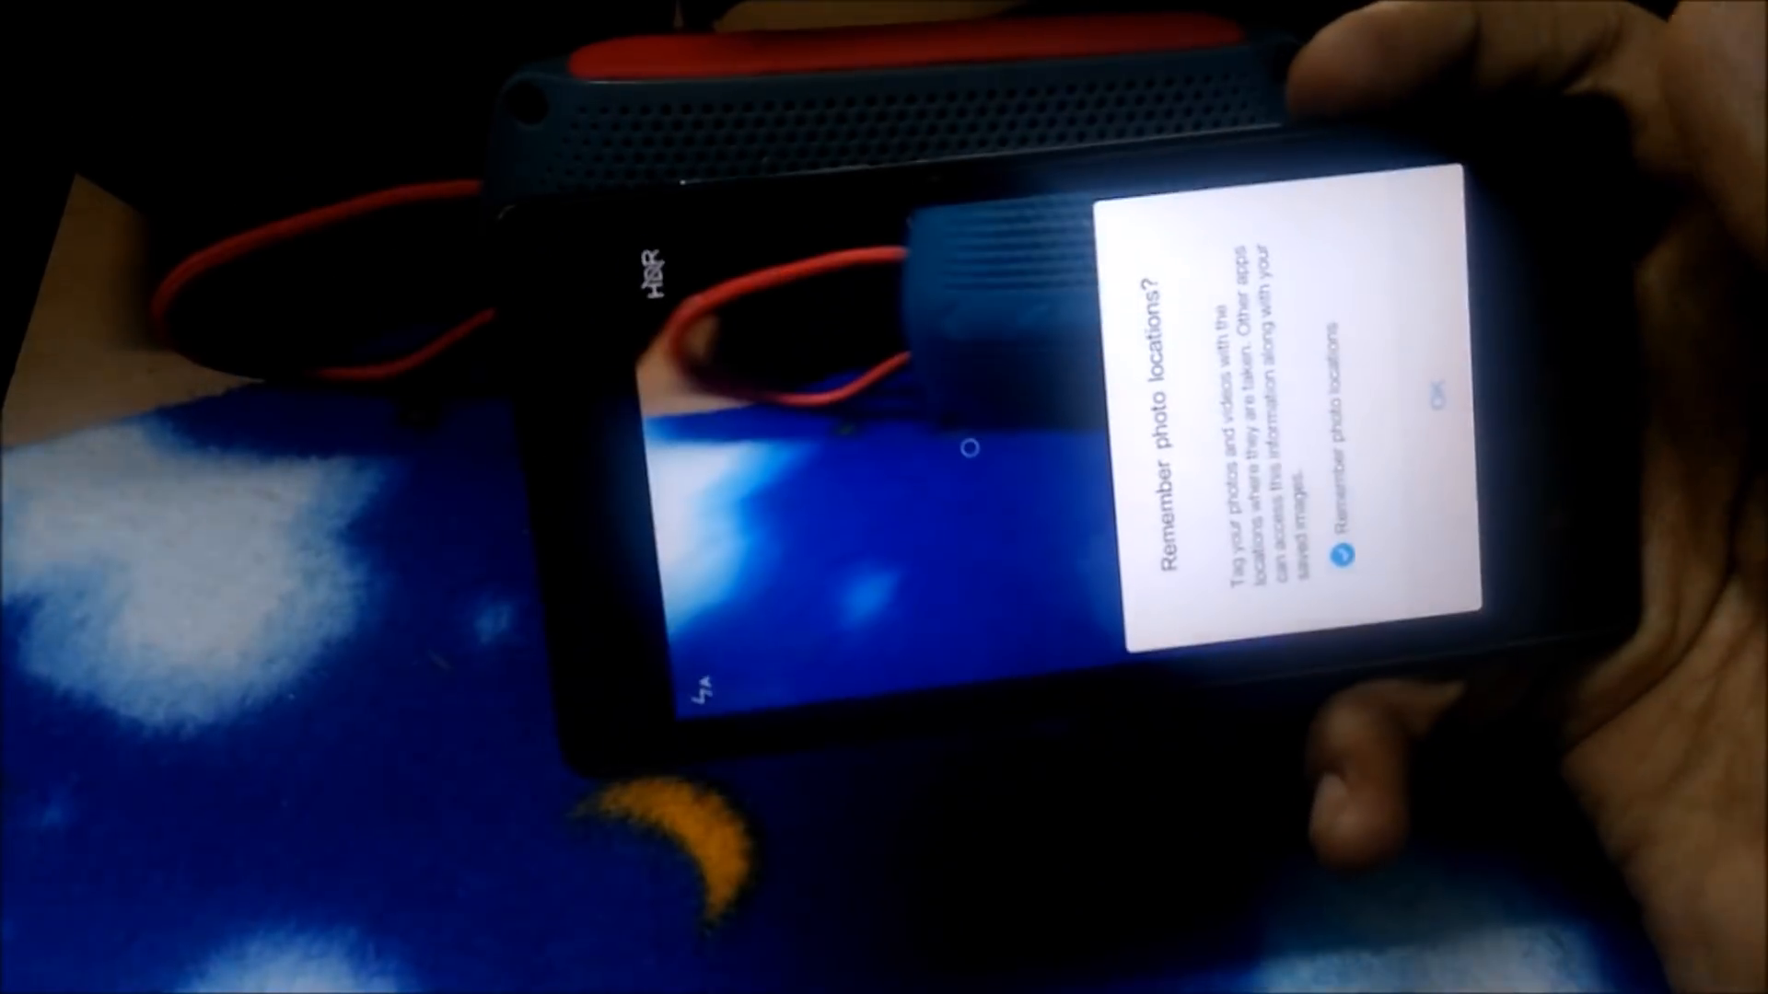
{"action": "left_click", "coordinate": [1444, 404]}
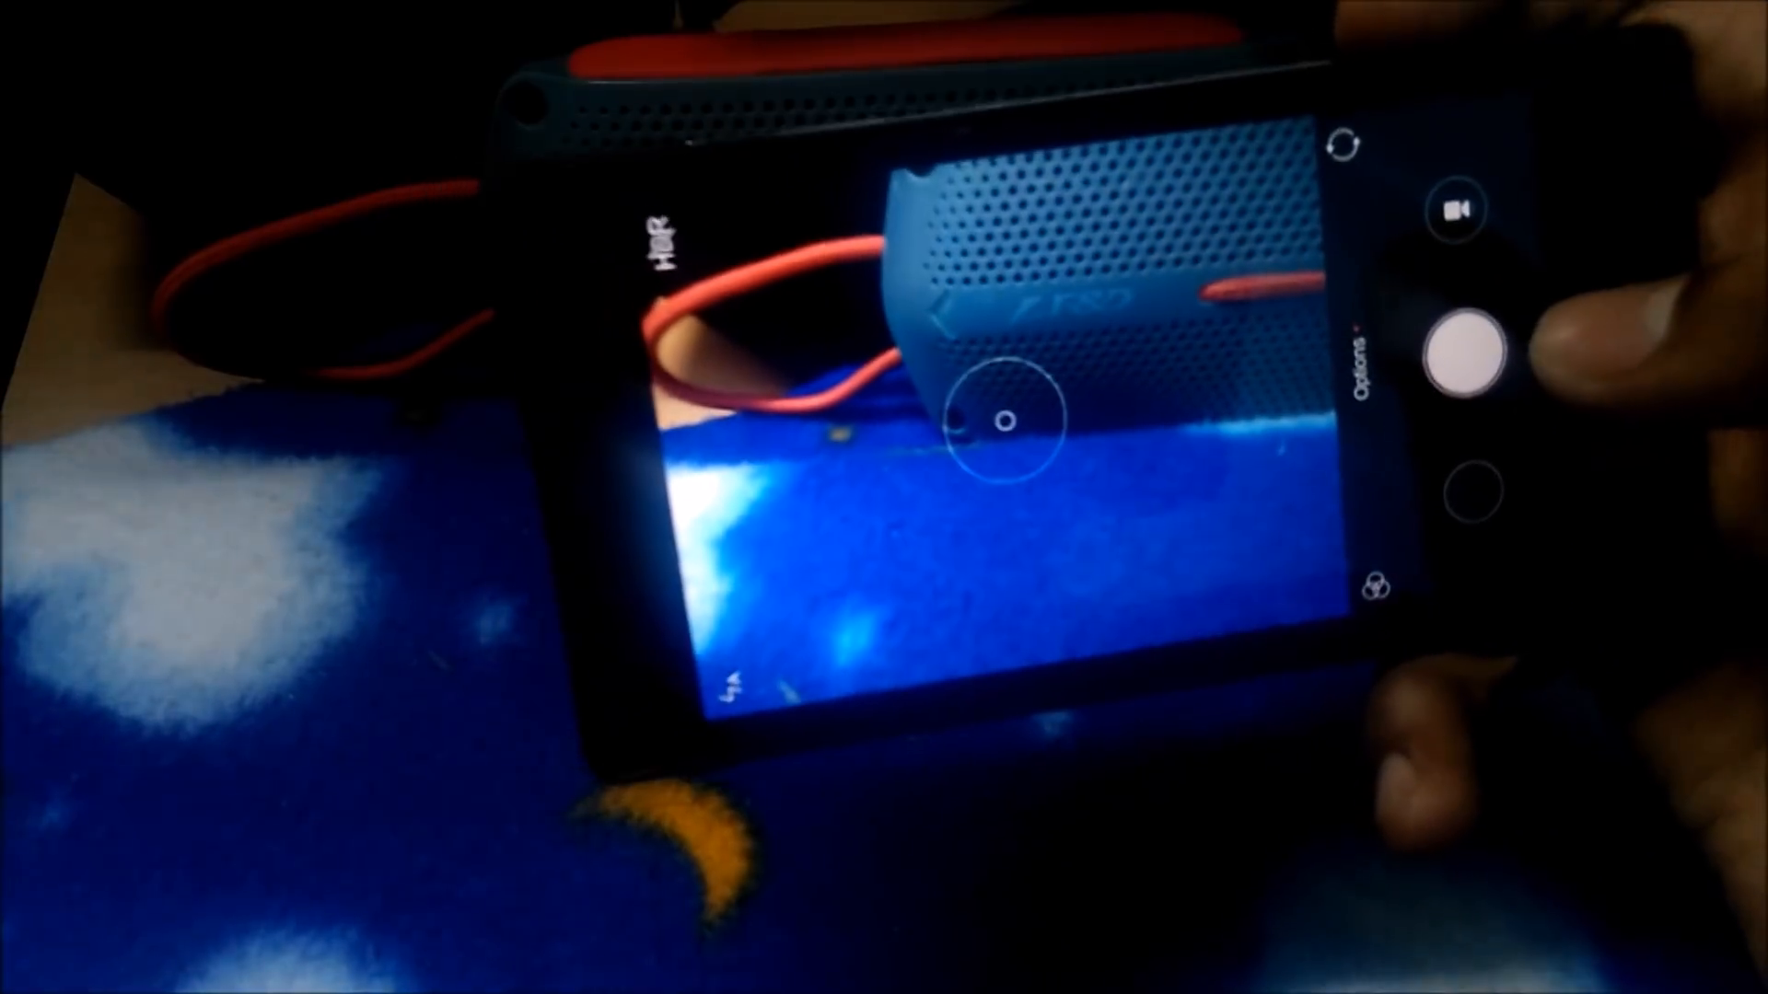